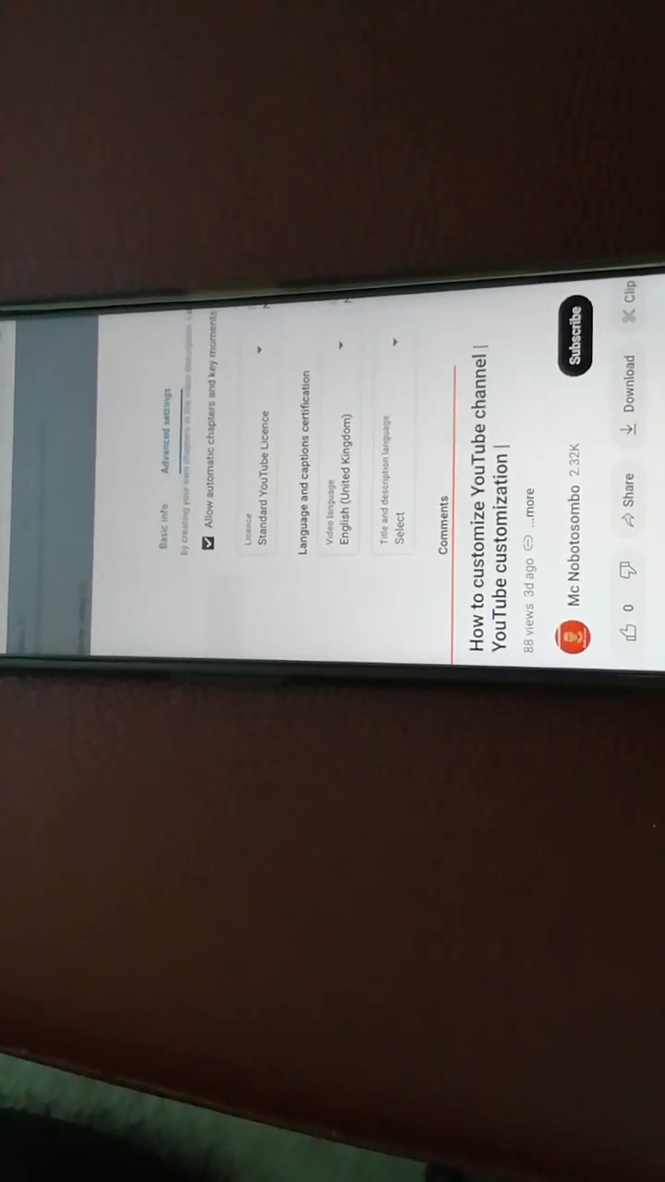
Choose English (United Kingdom) as the default video language for uploads.
left_click(351, 461)
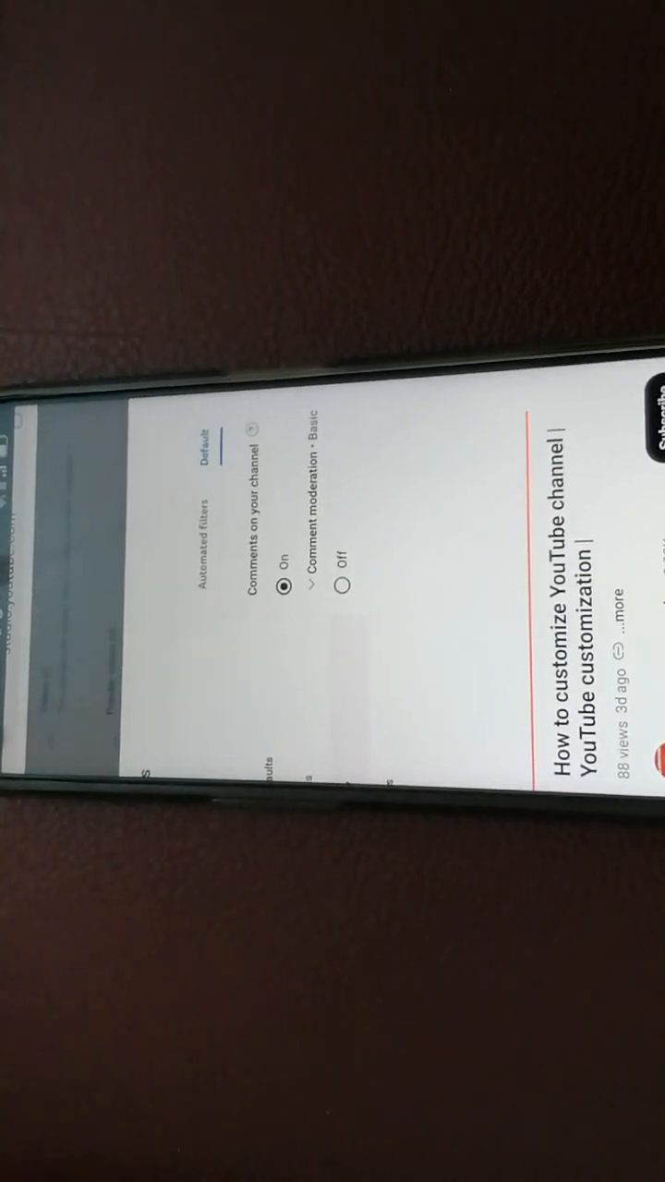
Scroll the Community defaults to confirm comments stay on and the live chat hold stays ticked.
scroll("down", 3)
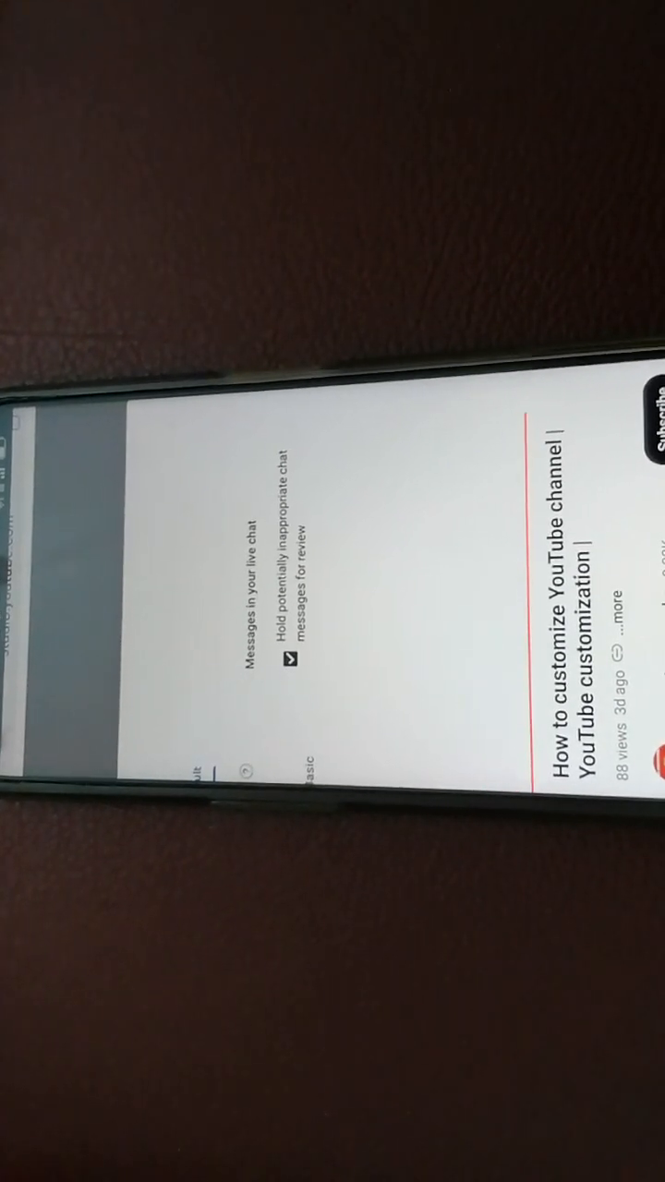